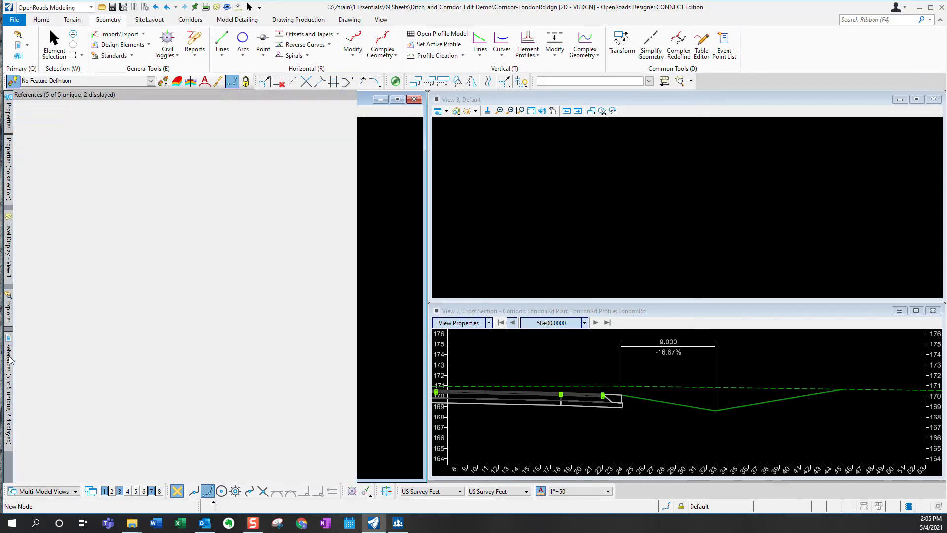
# Attach Ditch_Controls.dgn as a reference, accepting the default attachment settings
pyautogui.click(208, 177)
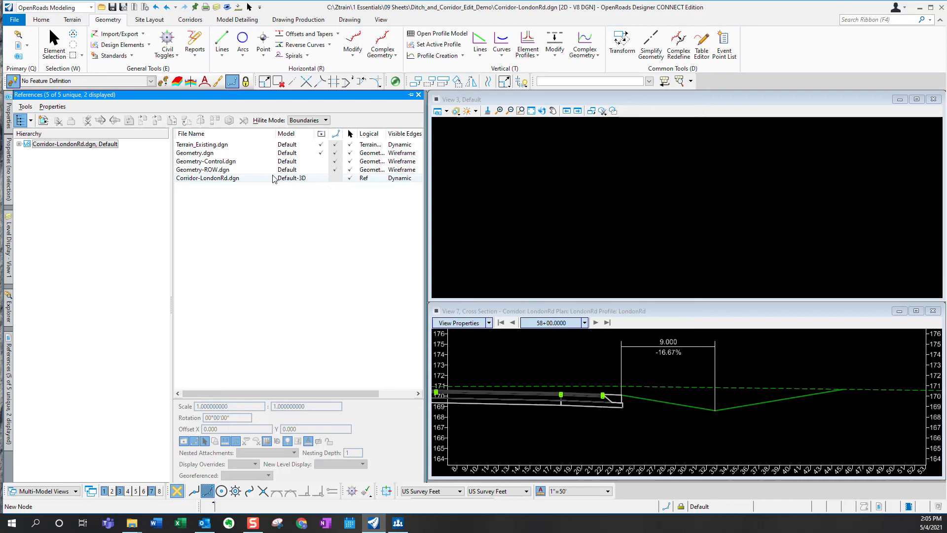
pyautogui.click(25, 107)
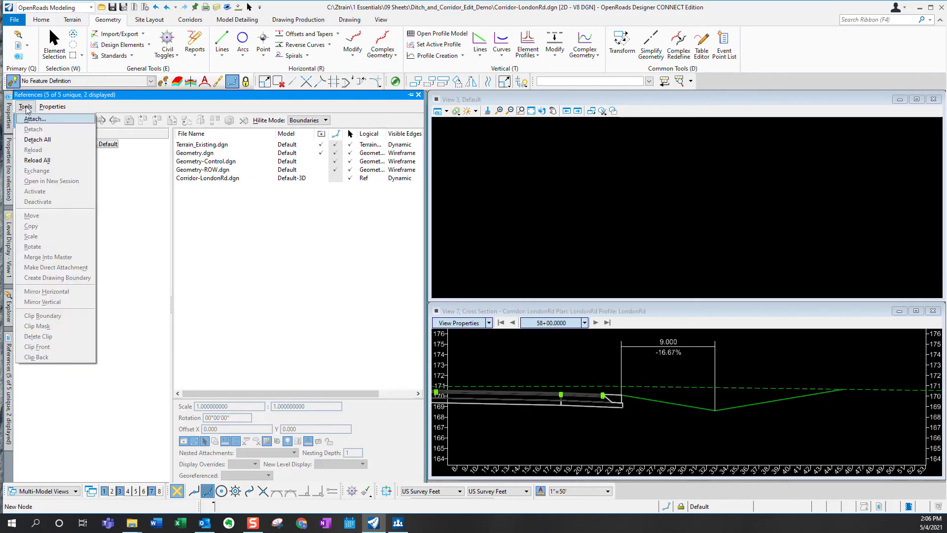
pyautogui.click(35, 118)
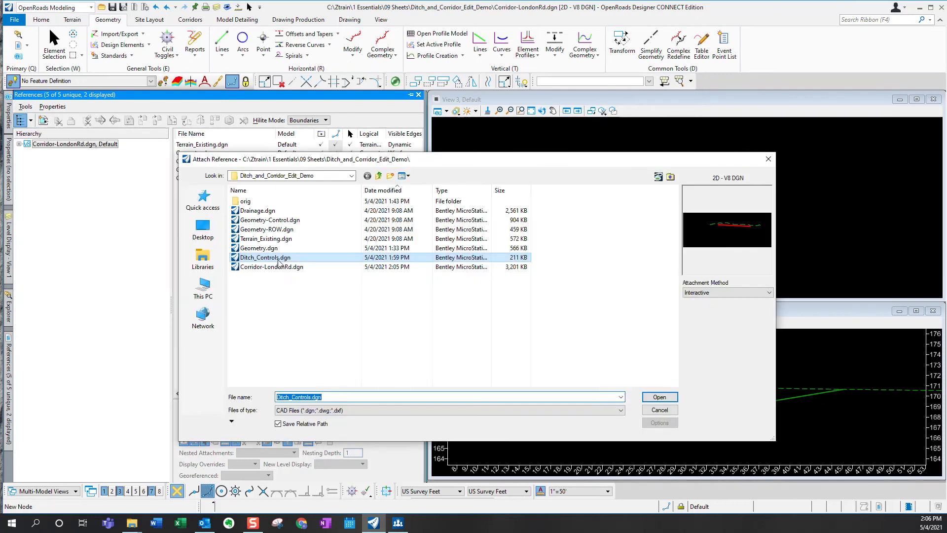
pyautogui.click(658, 396)
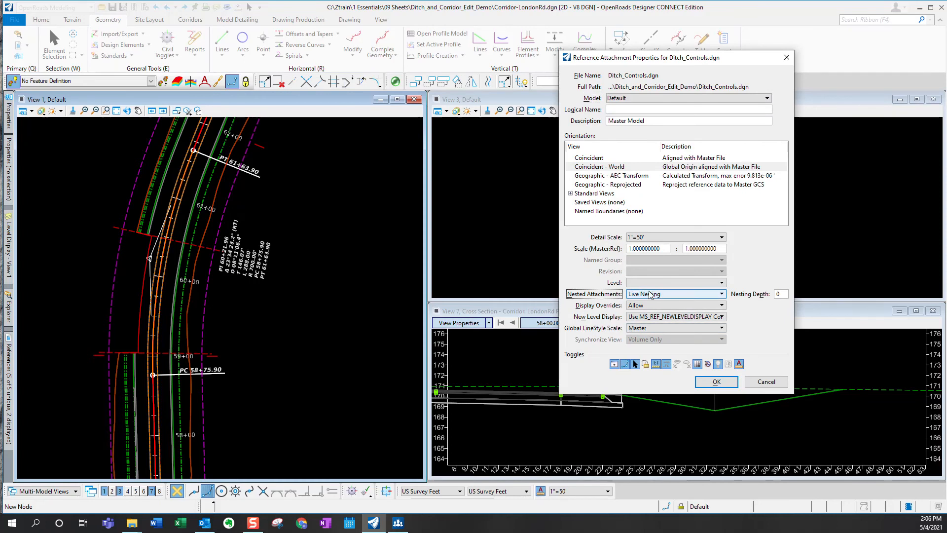
pyautogui.click(716, 382)
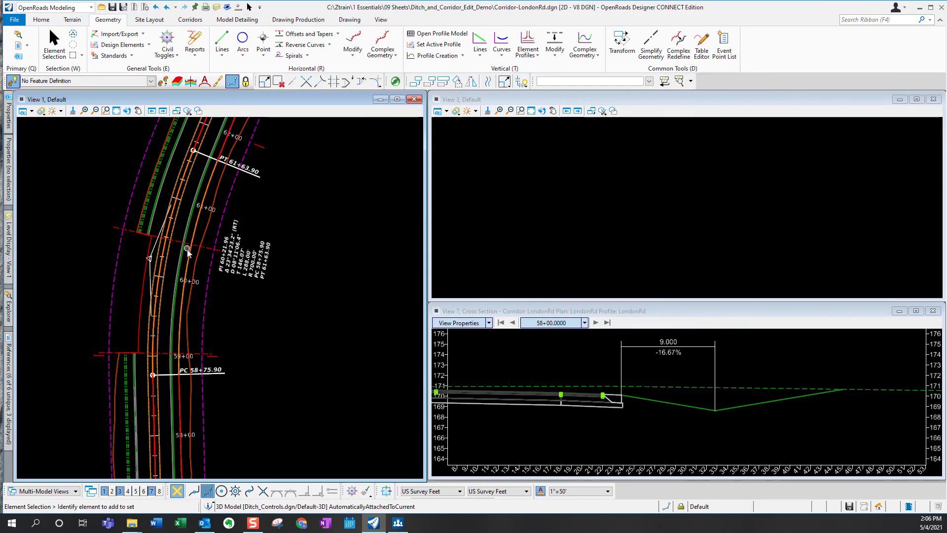
# Close Corridor-LondonRd.dgn and reopen it from the Recent Files list
pyautogui.click(14, 19)
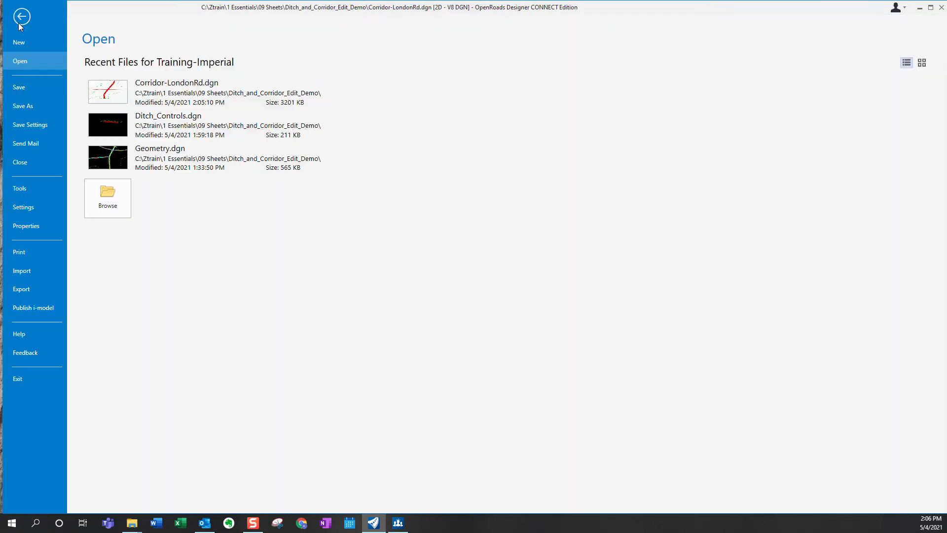
pyautogui.moveTo(20, 164)
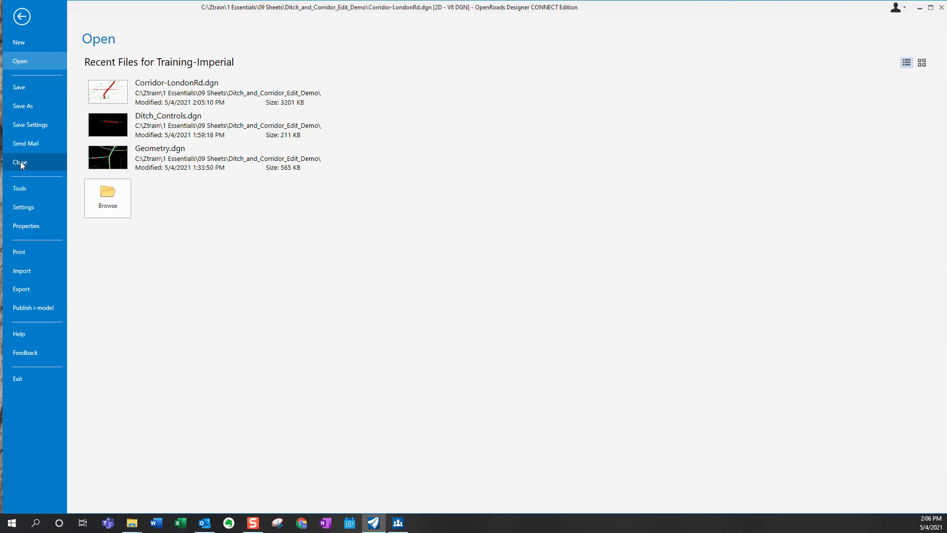
pyautogui.click(19, 161)
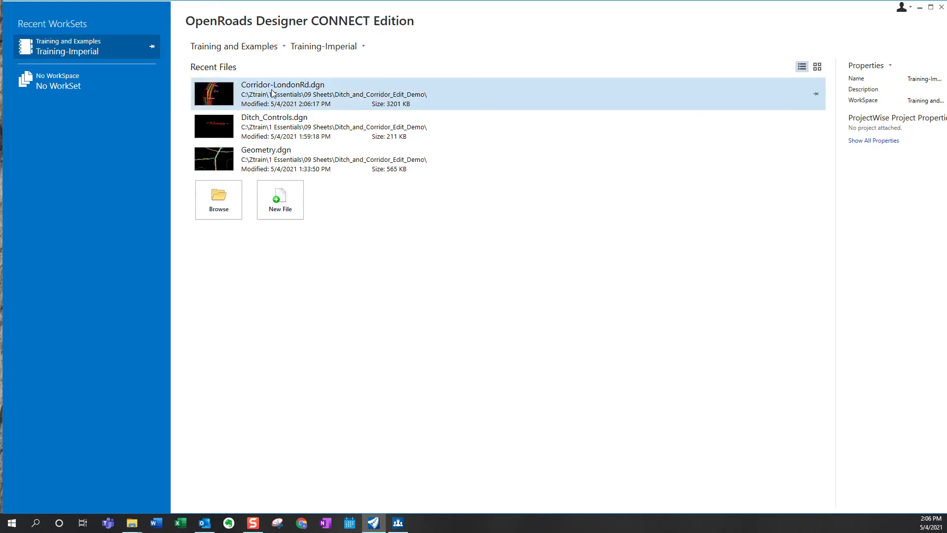
pyautogui.doubleClick(282, 93)
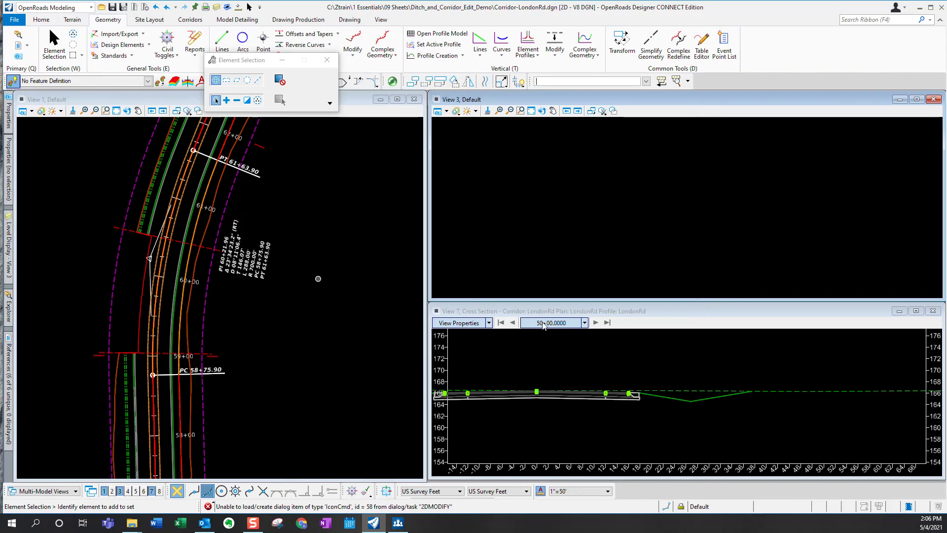
pyautogui.click(549, 322)
pyautogui.write('8')
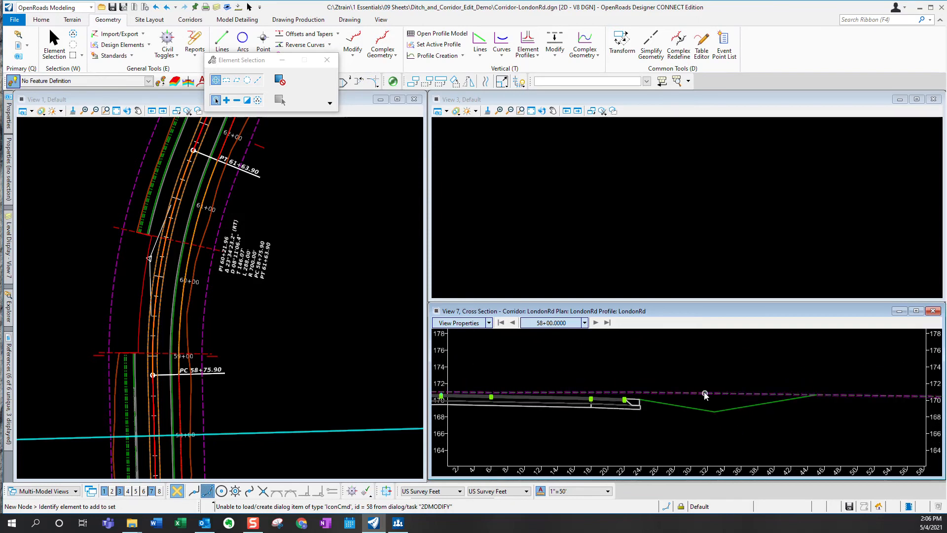
pyautogui.rightClick(705, 395)
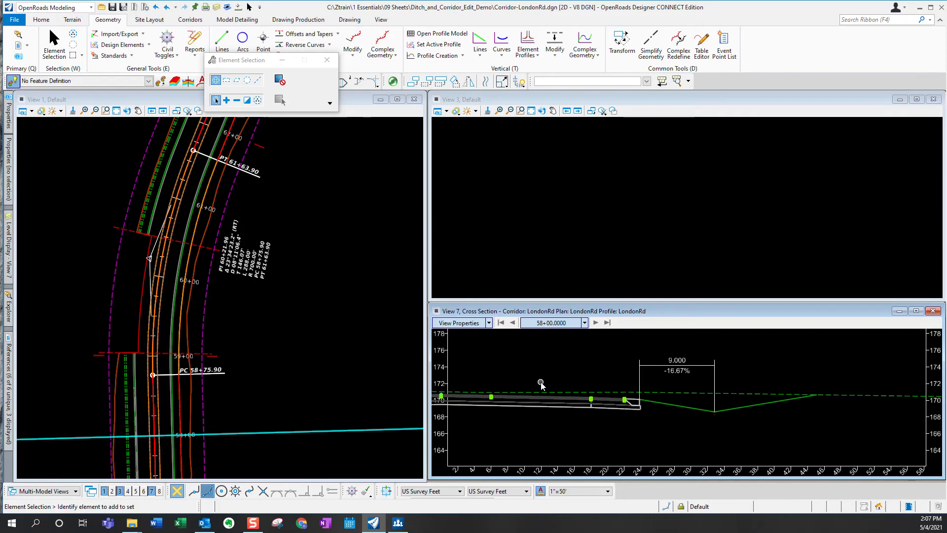
pyautogui.moveTo(106, 351)
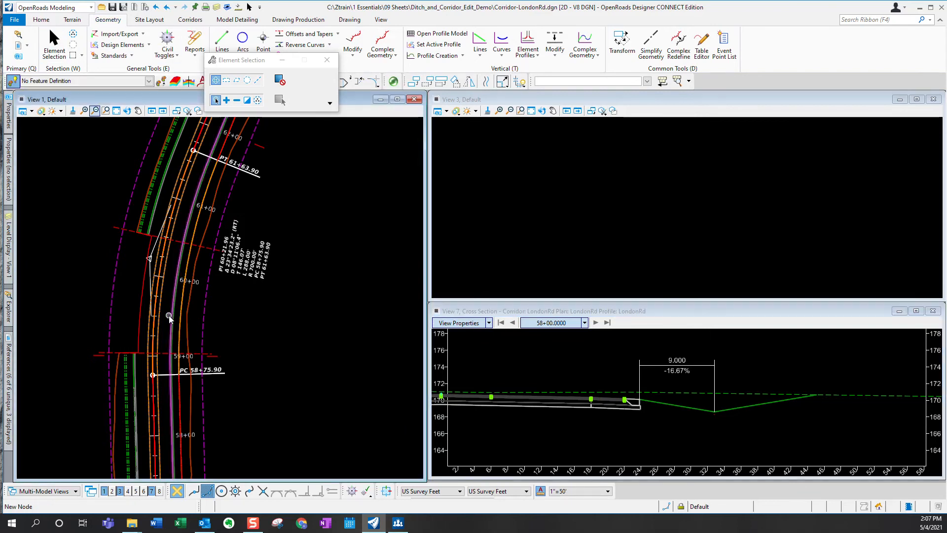
# Select the DitchControl_RT_56+25 line in View 1 and open its profile model in View 3
pyautogui.click(183, 314)
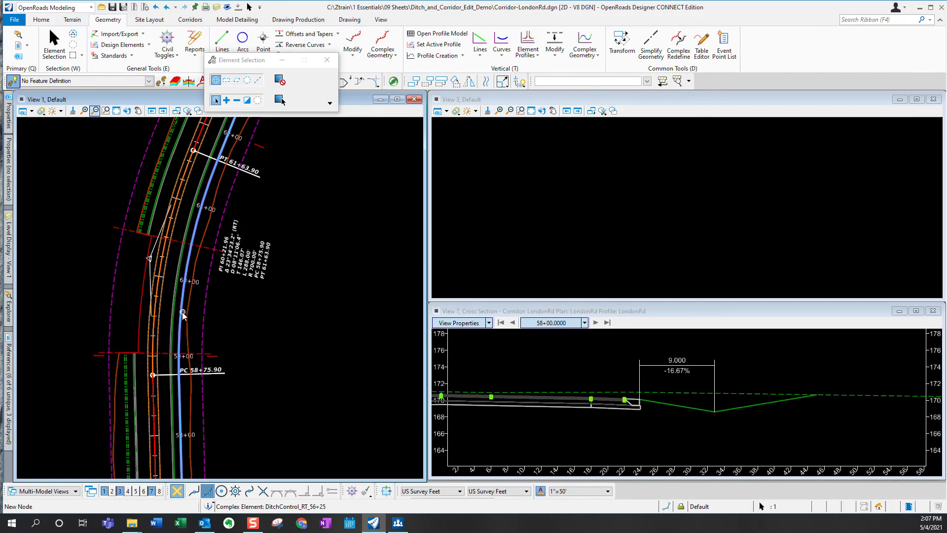
pyautogui.click(183, 315)
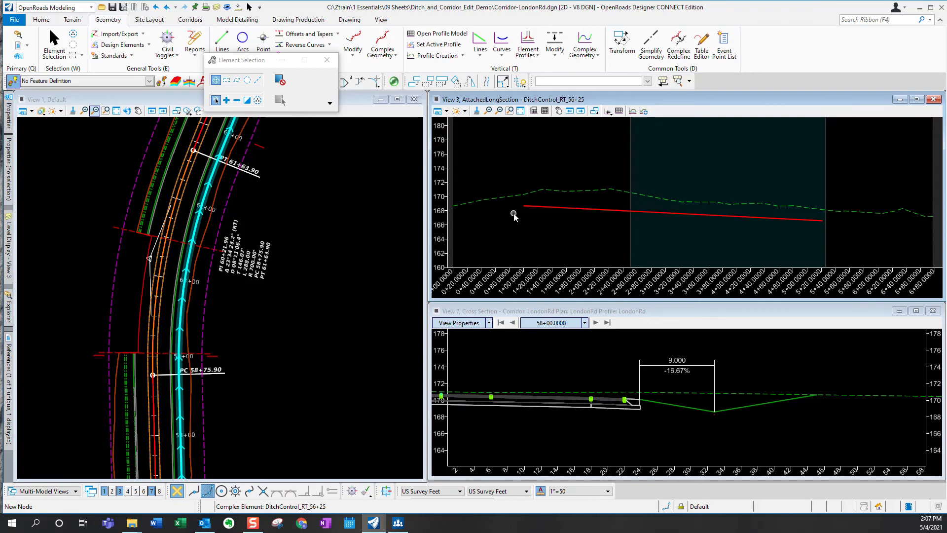
pyautogui.moveTo(517, 212)
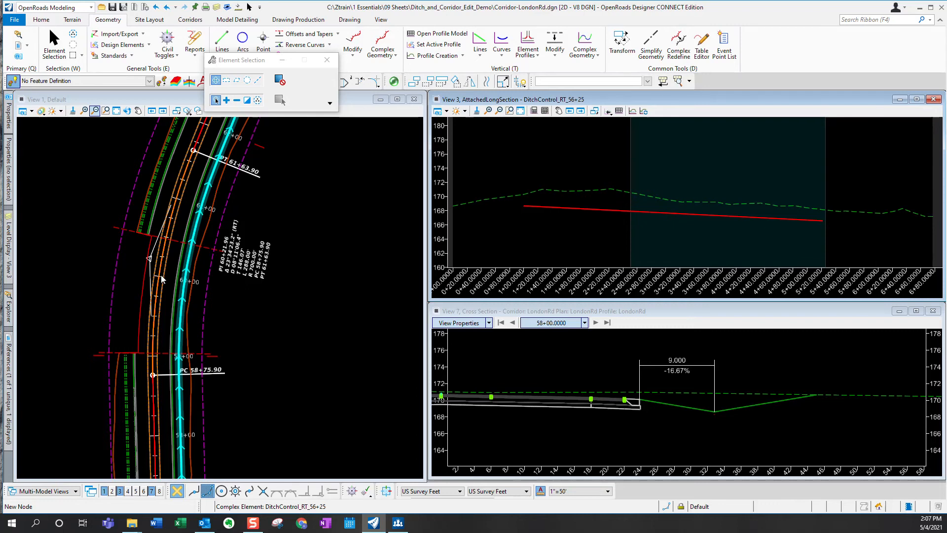
pyautogui.moveTo(164, 335)
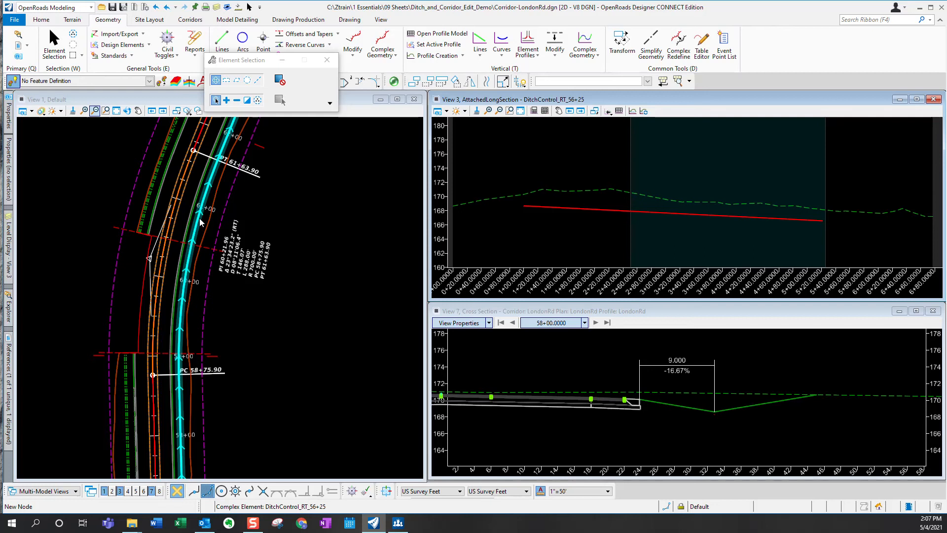
pyautogui.moveTo(516, 225)
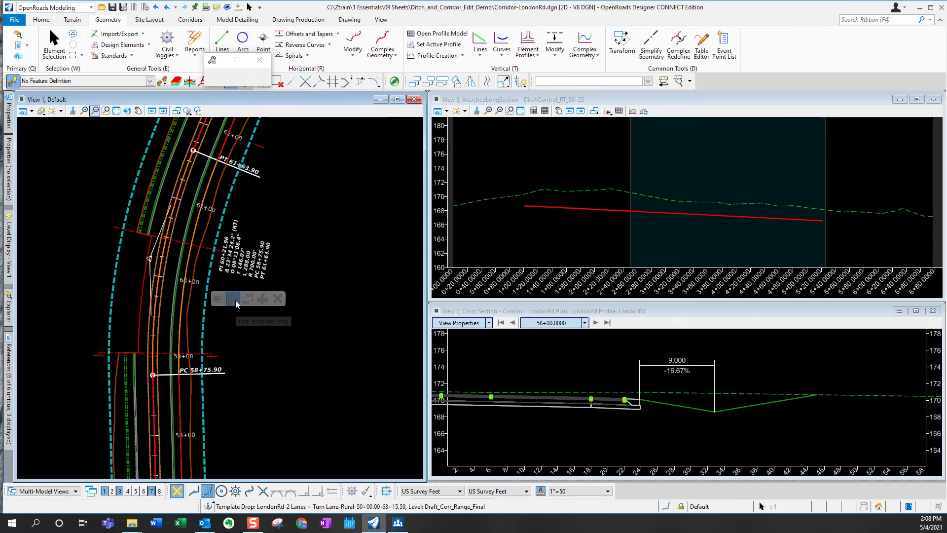
pyautogui.click(232, 298)
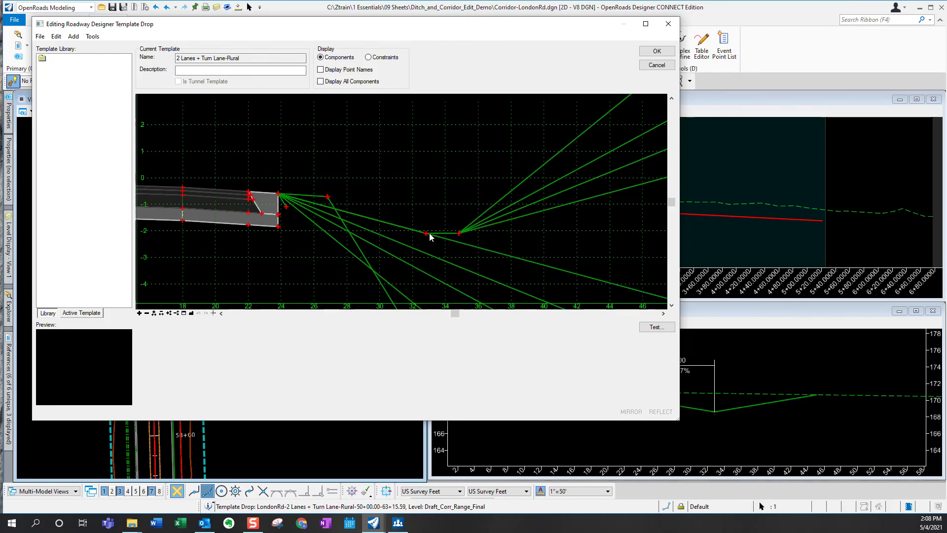
pyautogui.moveTo(427, 234)
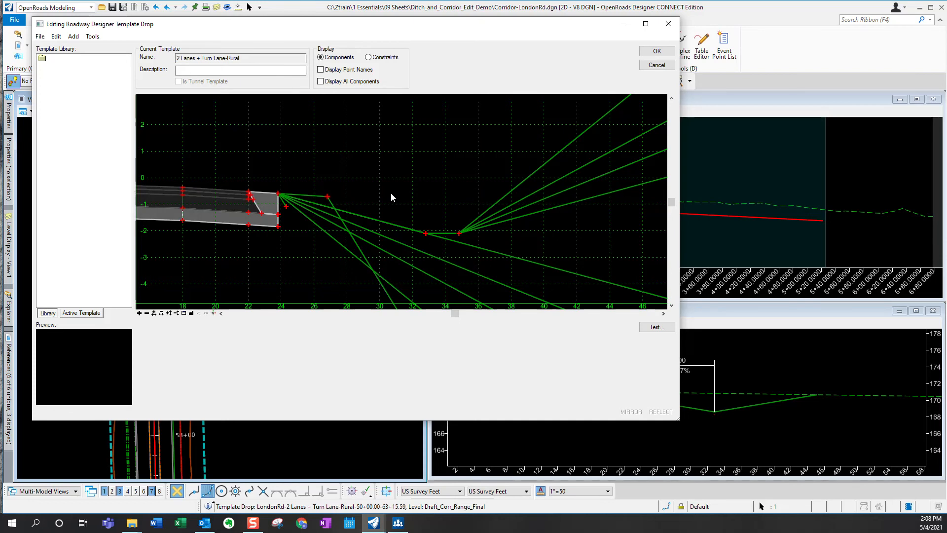
pyautogui.moveTo(441, 234)
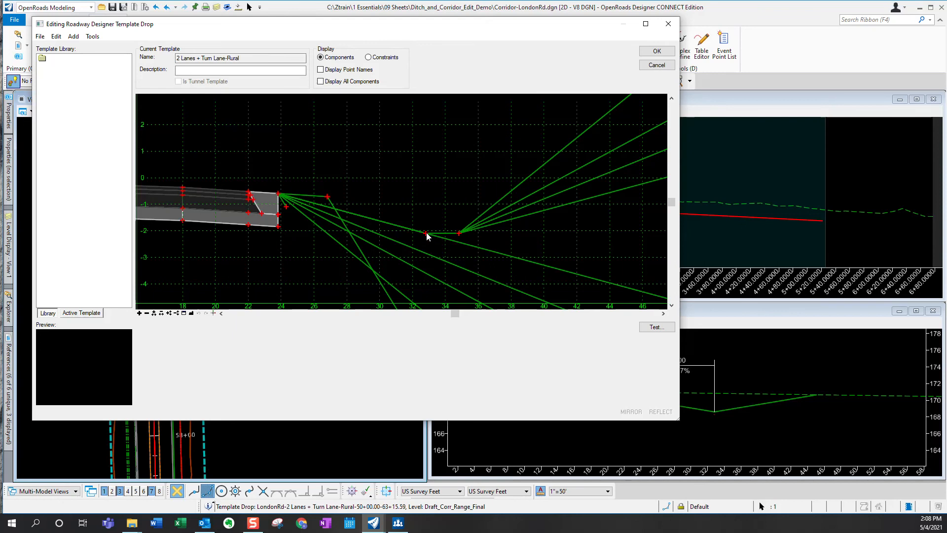
pyautogui.moveTo(458, 234)
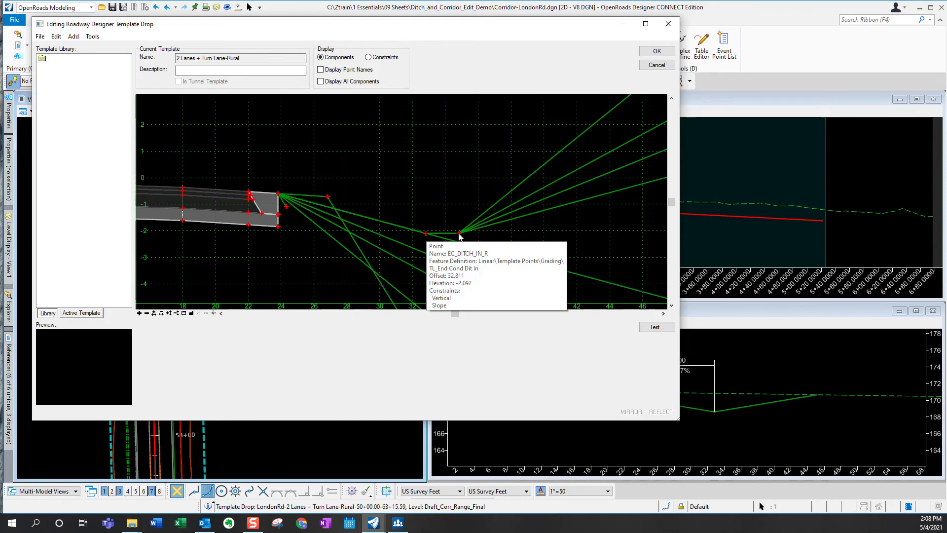
pyautogui.moveTo(425, 235)
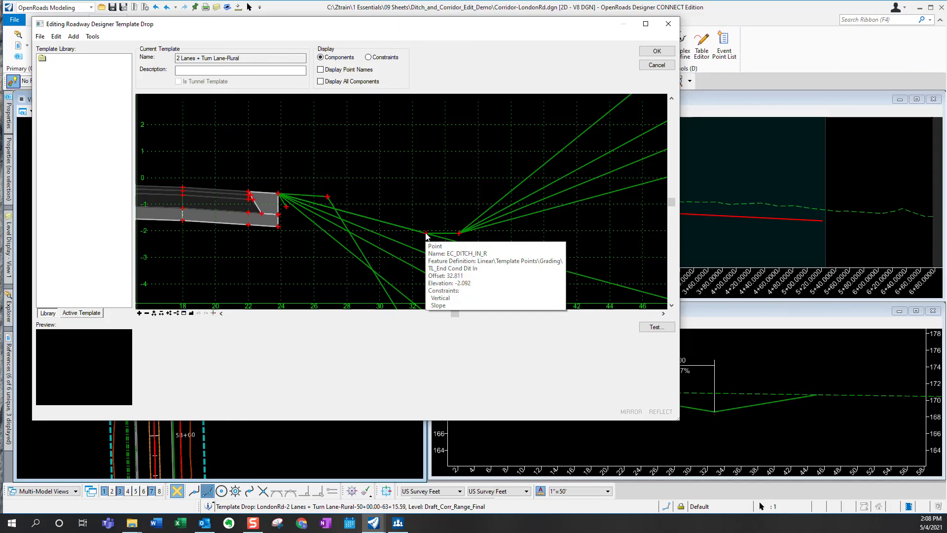
pyautogui.moveTo(459, 234)
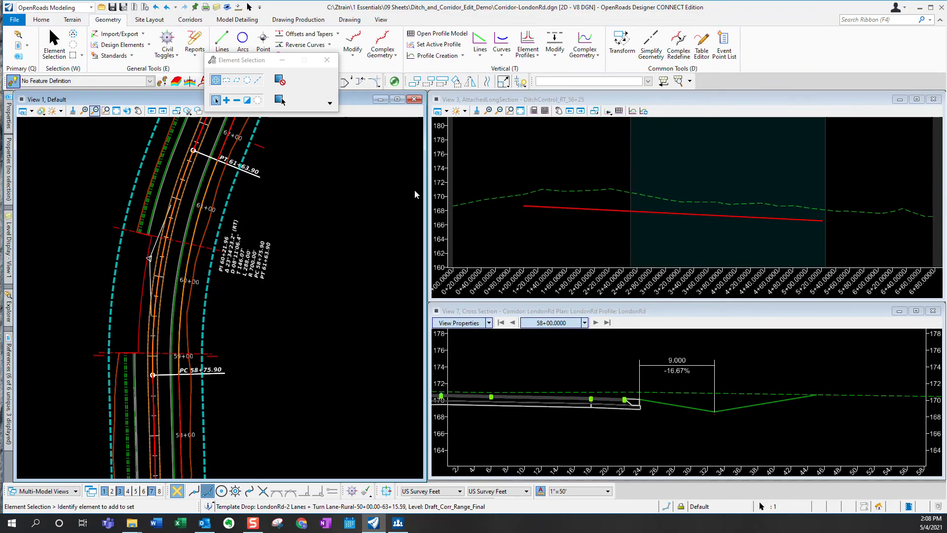
pyautogui.moveTo(286, 293)
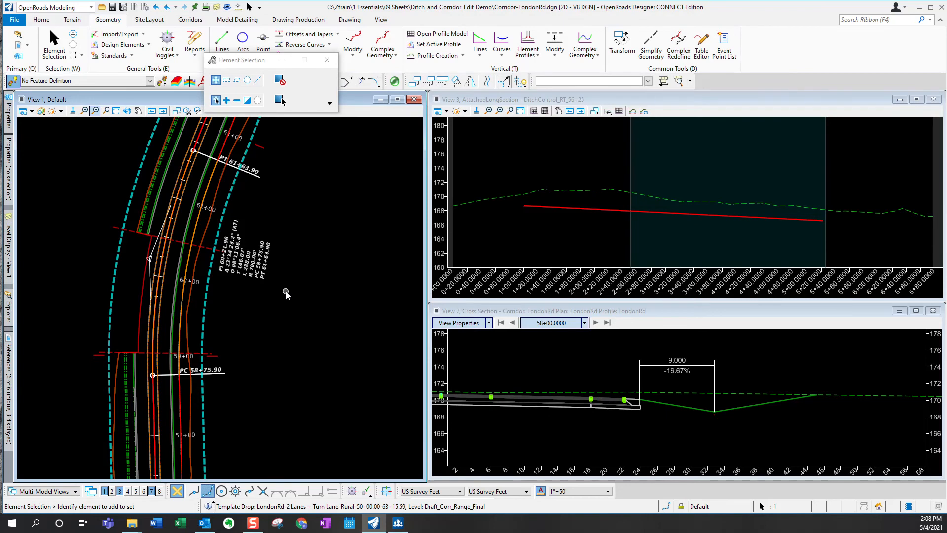
# Select the LondonRd corridor and start a point control for stations 57+25 to 61+59.67
pyautogui.click(219, 360)
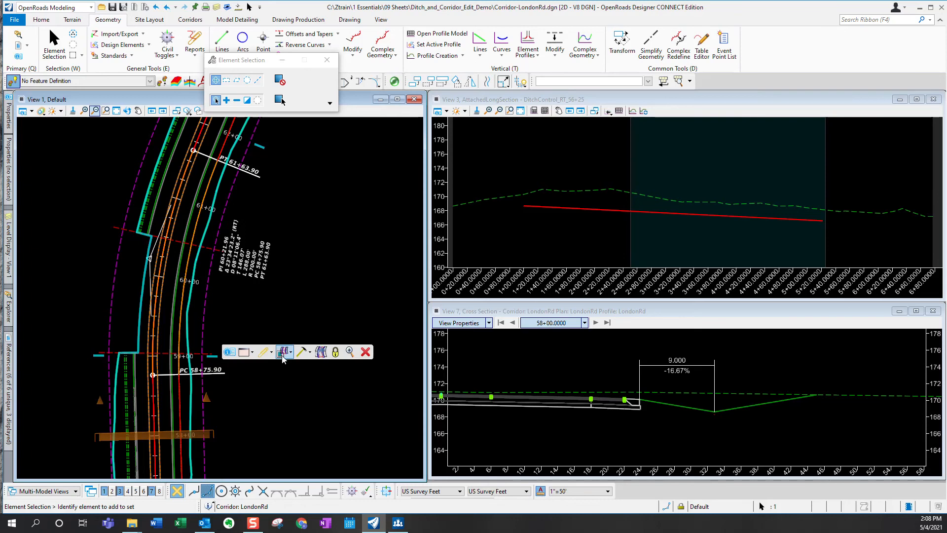
pyautogui.click(291, 351)
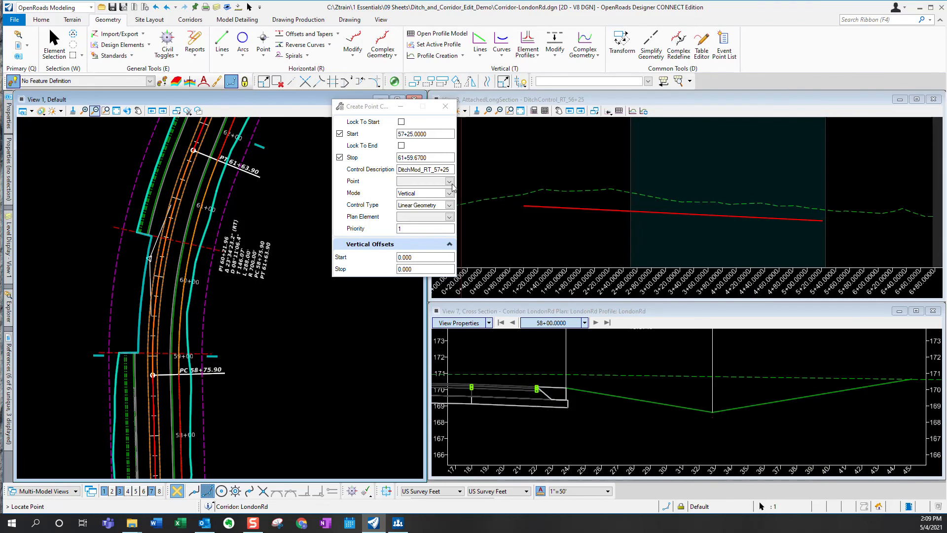
# Control point EC_DITCH_IN_R using plan element DitchControl_RT_56+25
pyautogui.click(449, 181)
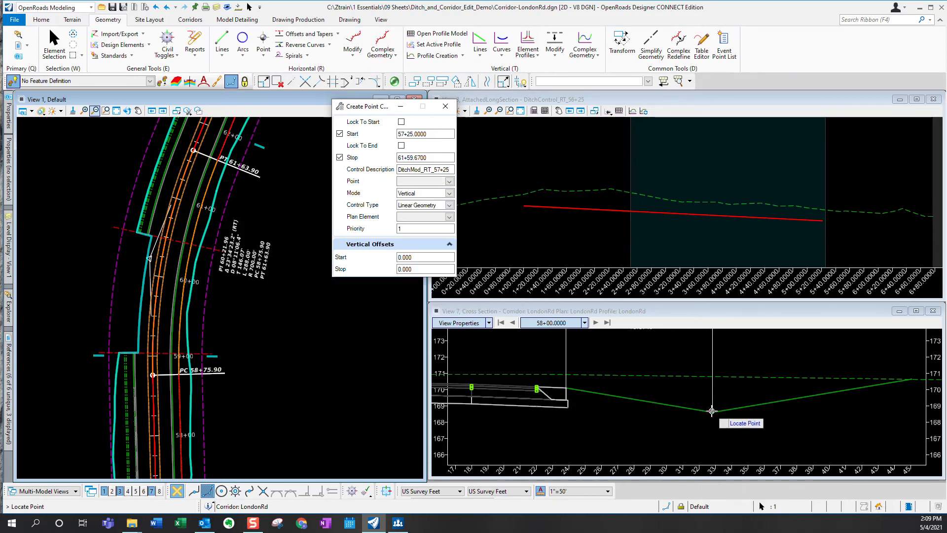
pyautogui.moveTo(711, 411)
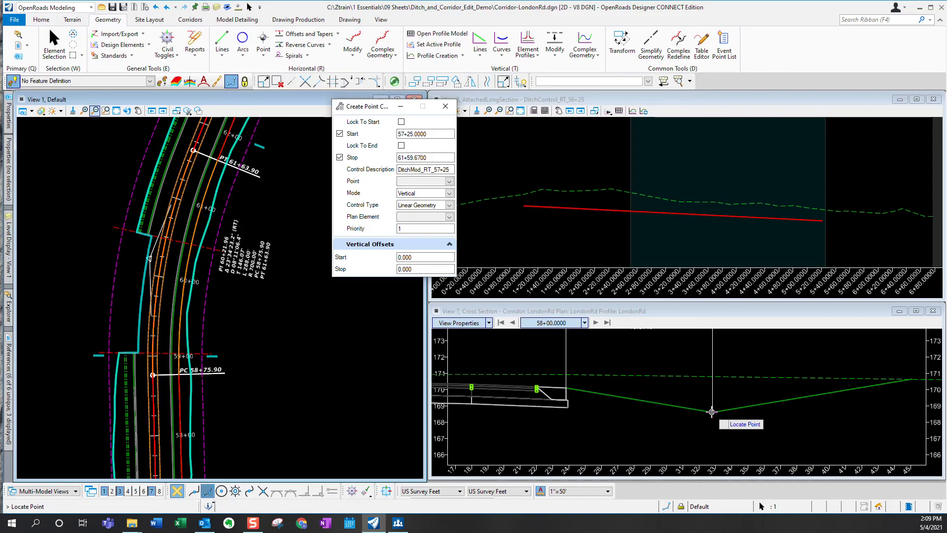
pyautogui.moveTo(711, 412)
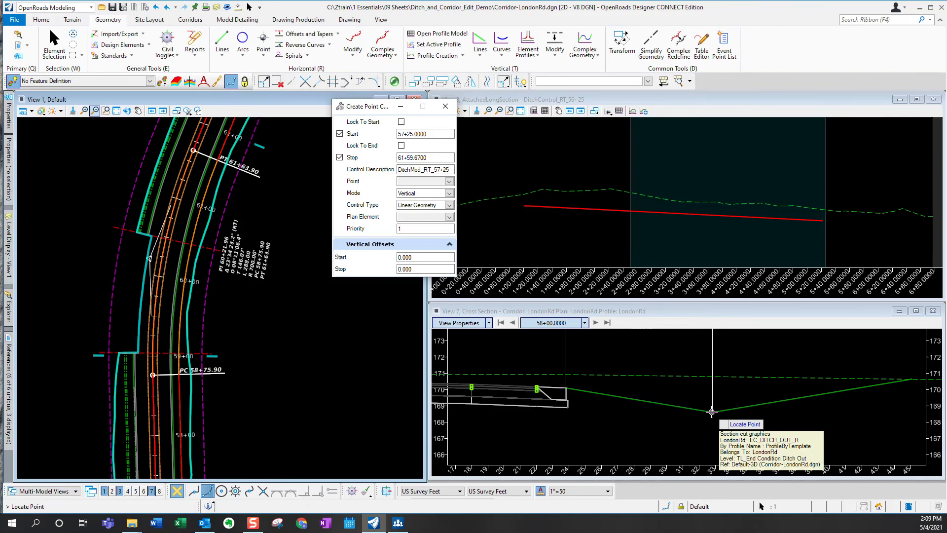
pyautogui.moveTo(711, 412)
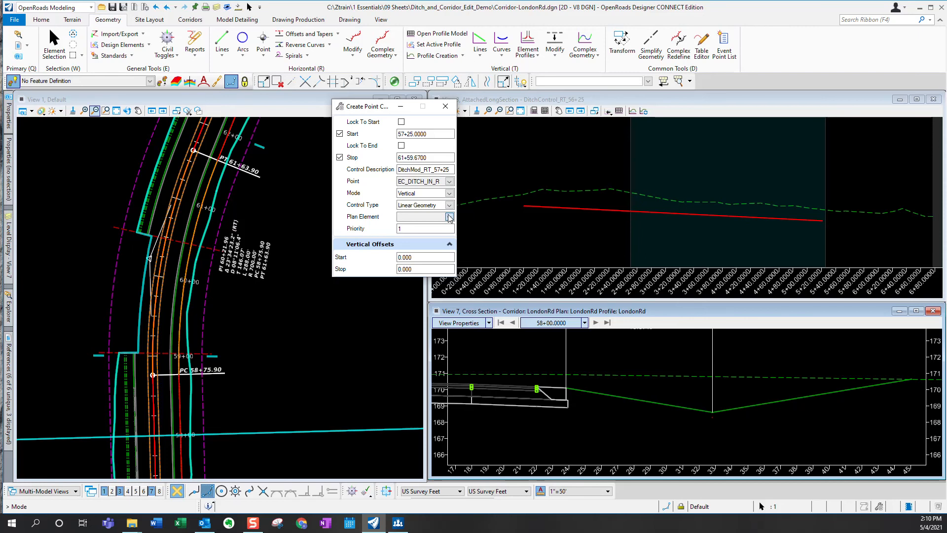
pyautogui.click(448, 216)
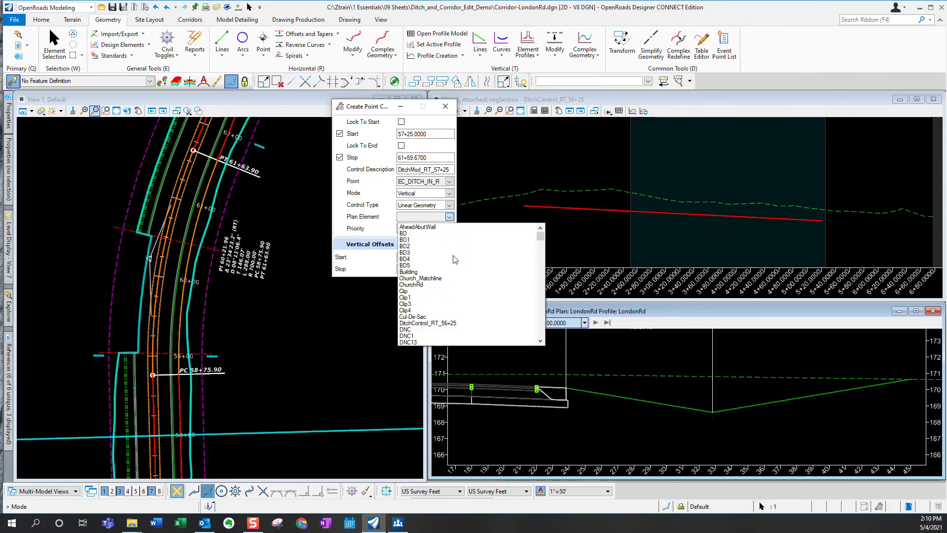
pyautogui.moveTo(435, 328)
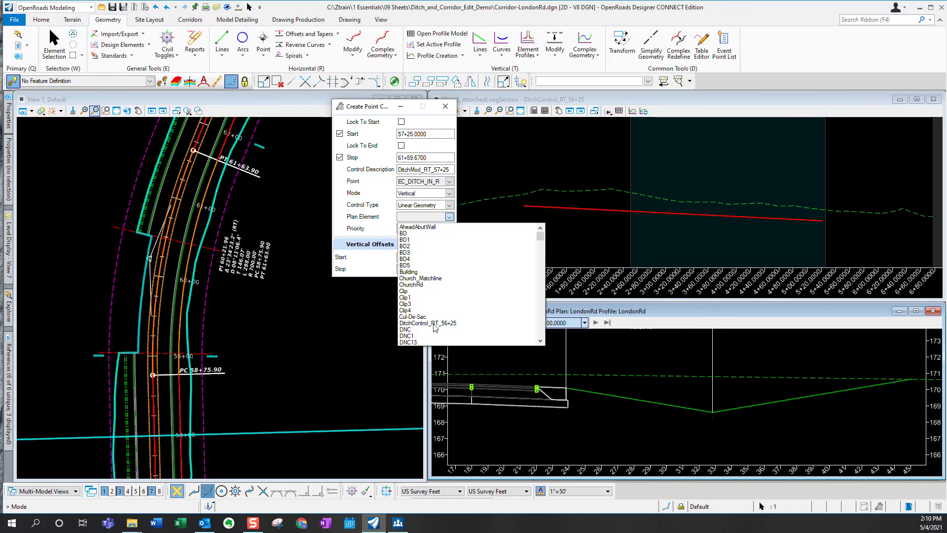
pyautogui.click(426, 322)
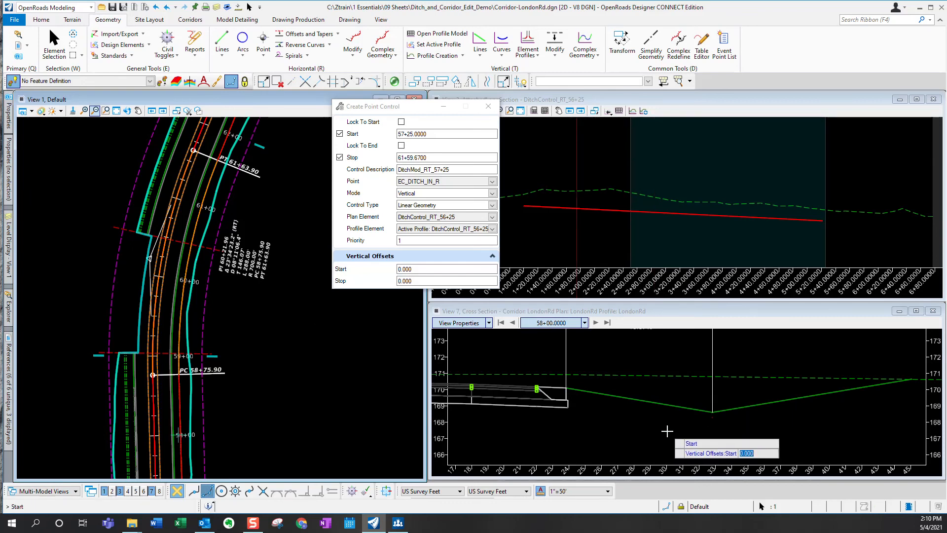
pyautogui.moveTo(753, 424)
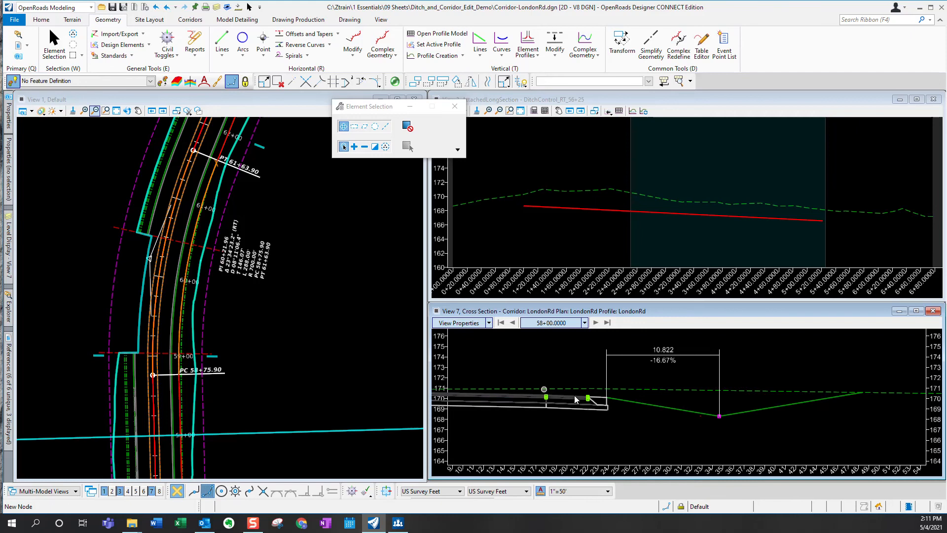
# Place the DitchMod_RT_57+25 point control with 0 vertical offsets at start and stop
pyautogui.click(610, 398)
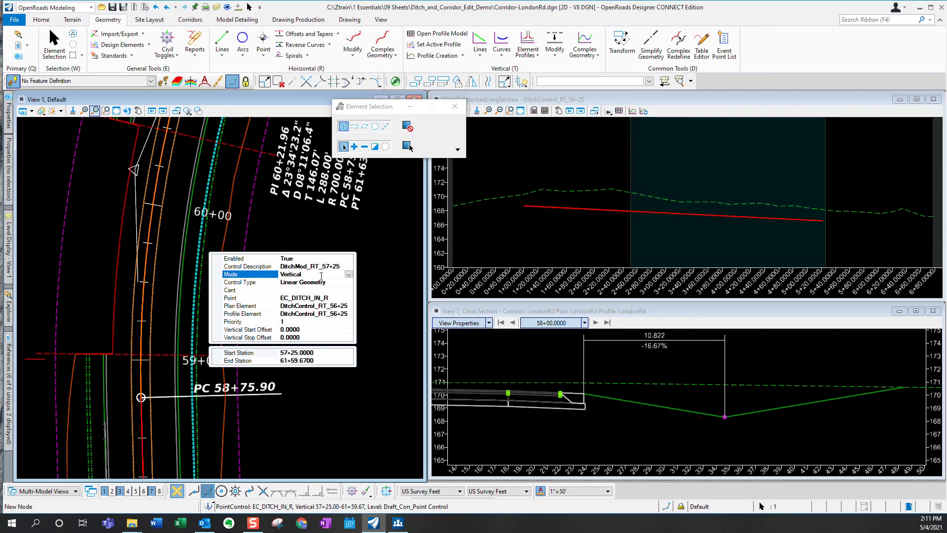
# Change the point control Mode from Vertical to Both, narrowing the ditch to 9.000
pyautogui.click(349, 274)
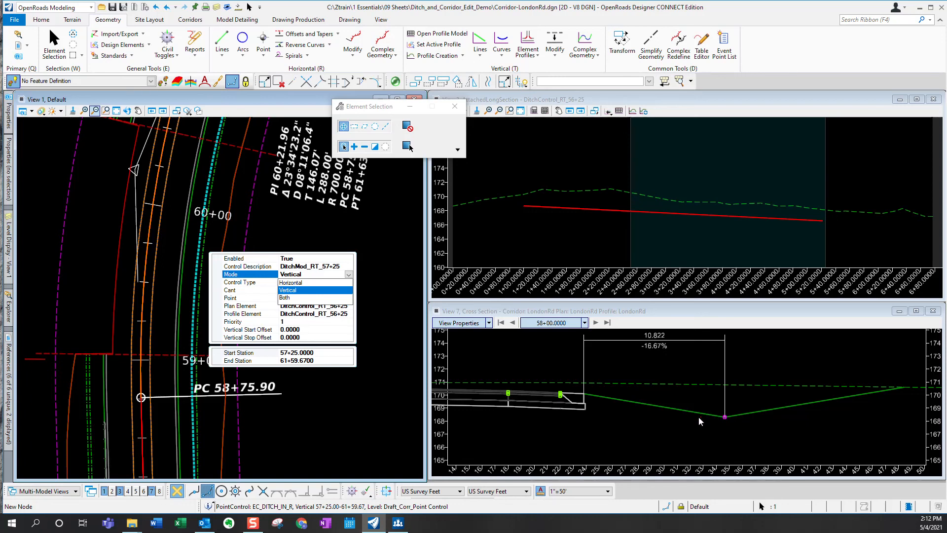
pyautogui.moveTo(702, 422)
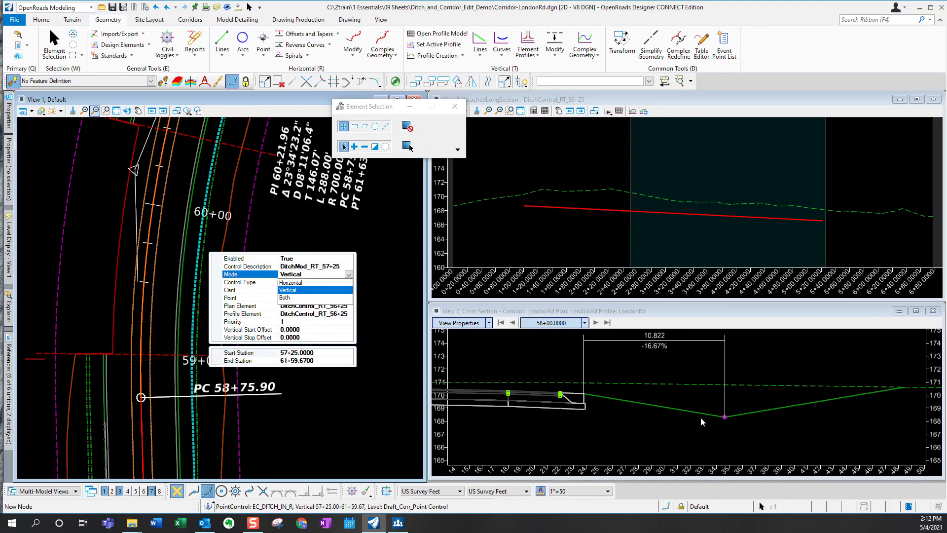
pyautogui.click(302, 283)
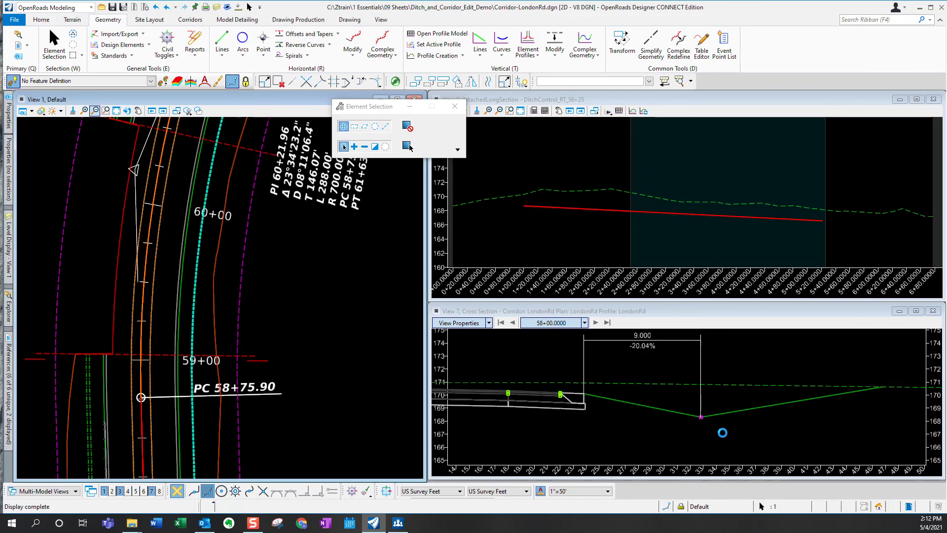
pyautogui.moveTo(651, 417)
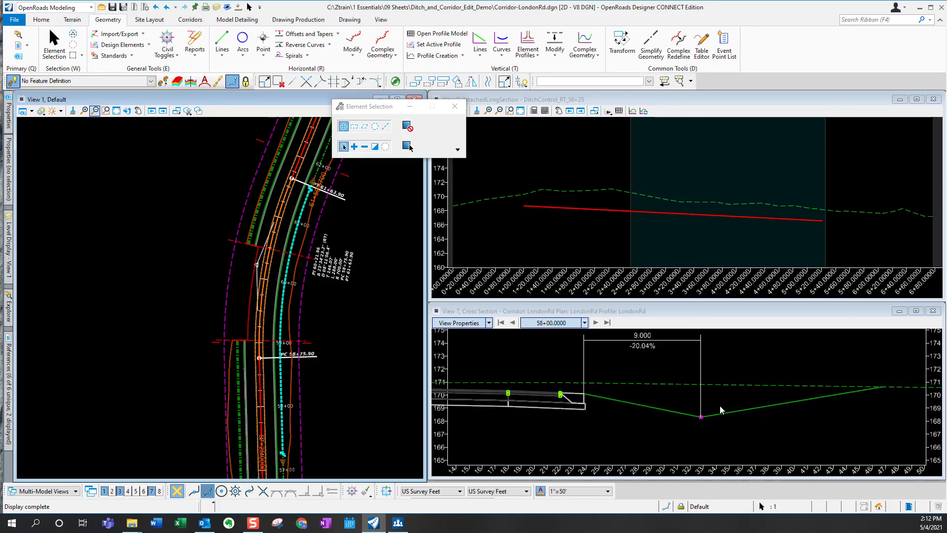
pyautogui.moveTo(705, 339)
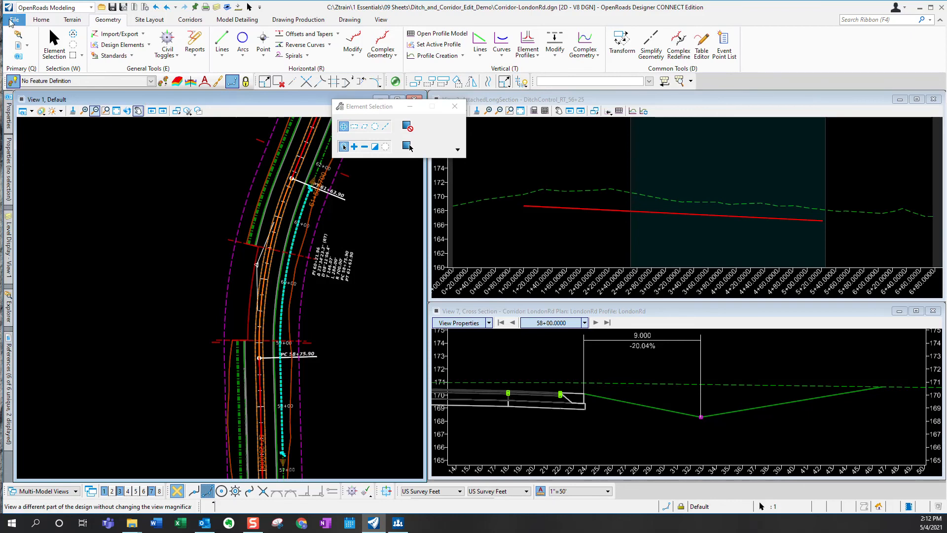
# Open Geometry.dgn from the Recent Files list
pyautogui.click(12, 19)
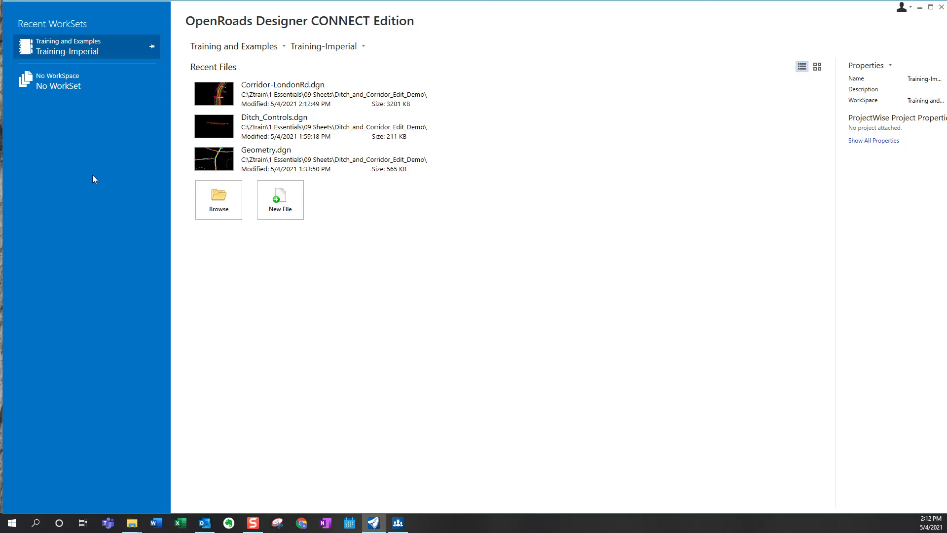
pyautogui.click(218, 195)
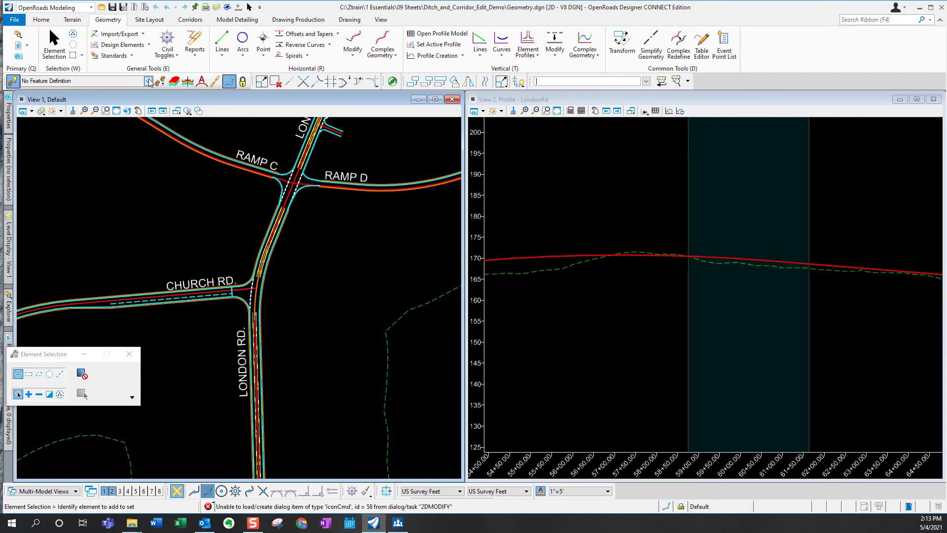
# Apply the Geom_Baseline feature definition and dismiss the element selection box
pyautogui.click(148, 80)
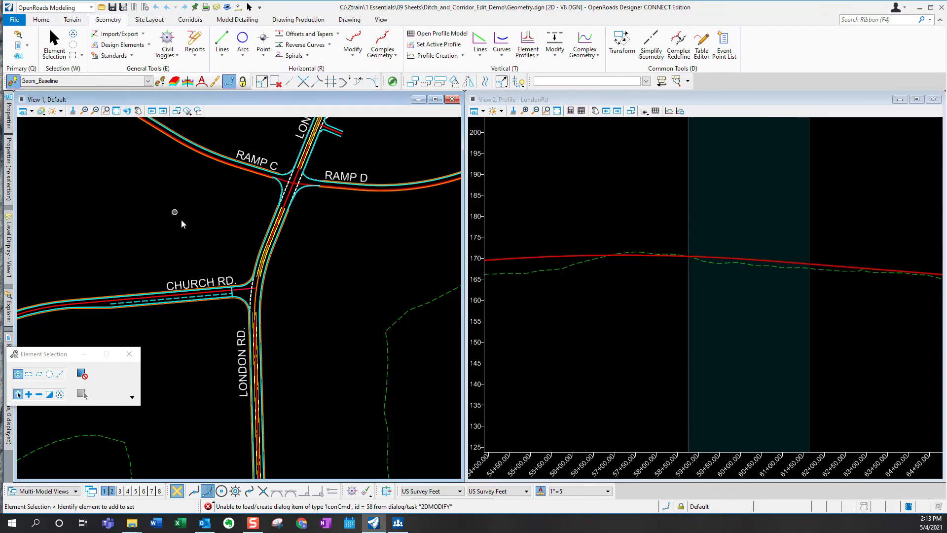
pyautogui.click(485, 81)
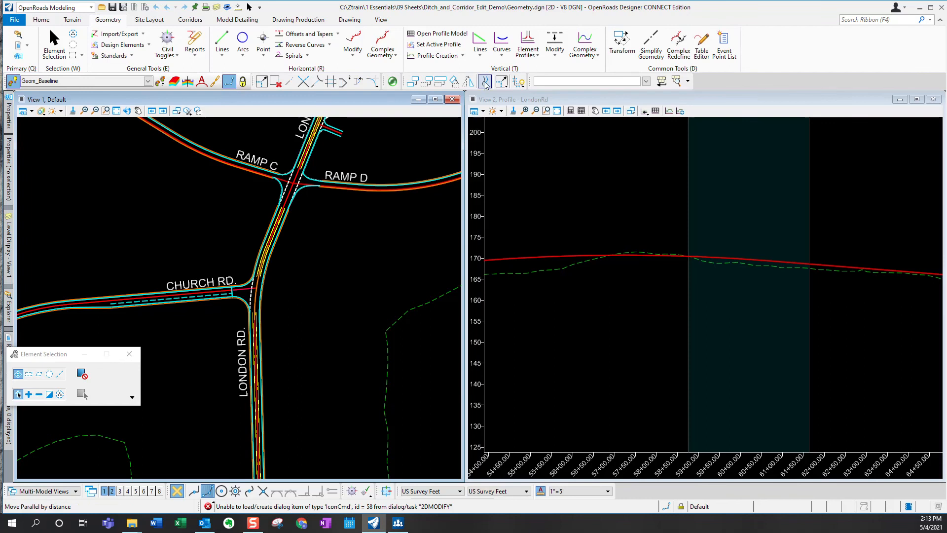
pyautogui.moveTo(48, 353); pyautogui.dragTo(426, 94)
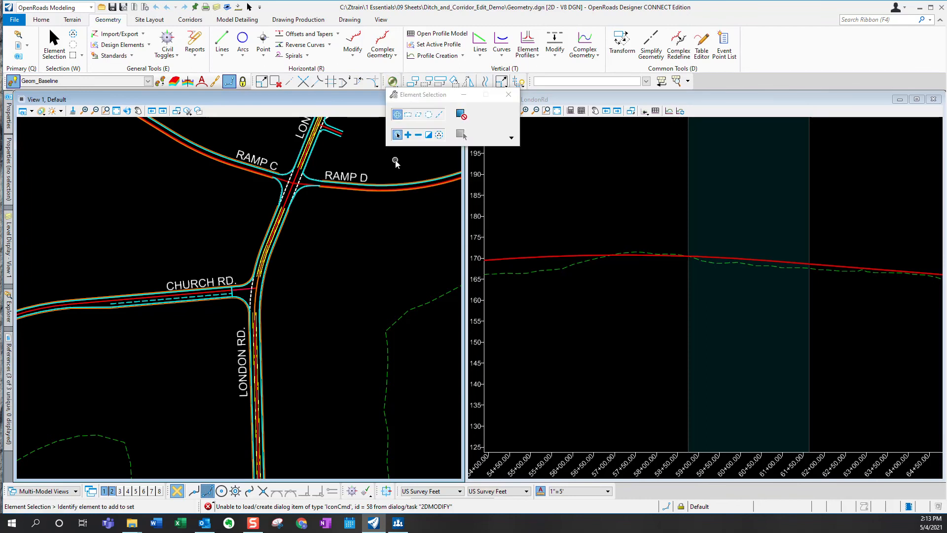
pyautogui.click(507, 94)
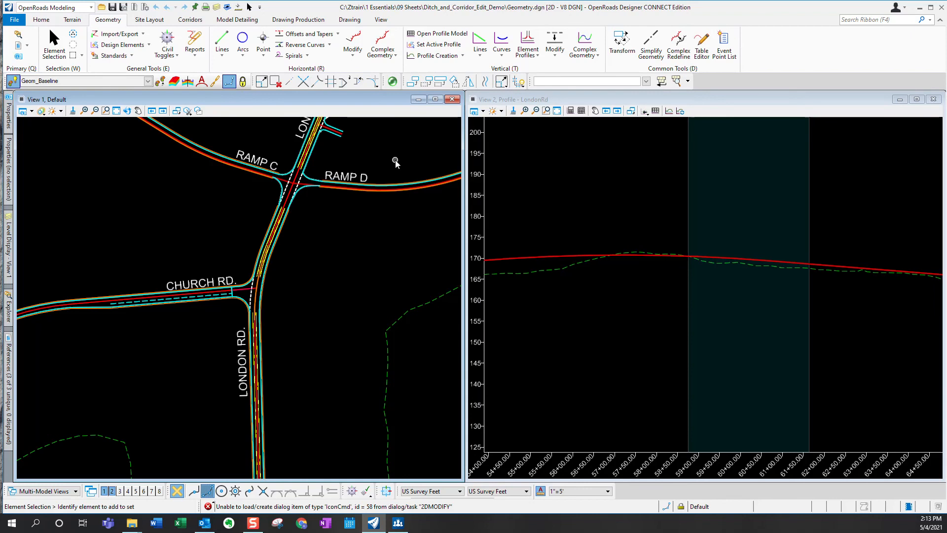
pyautogui.moveTo(19, 338)
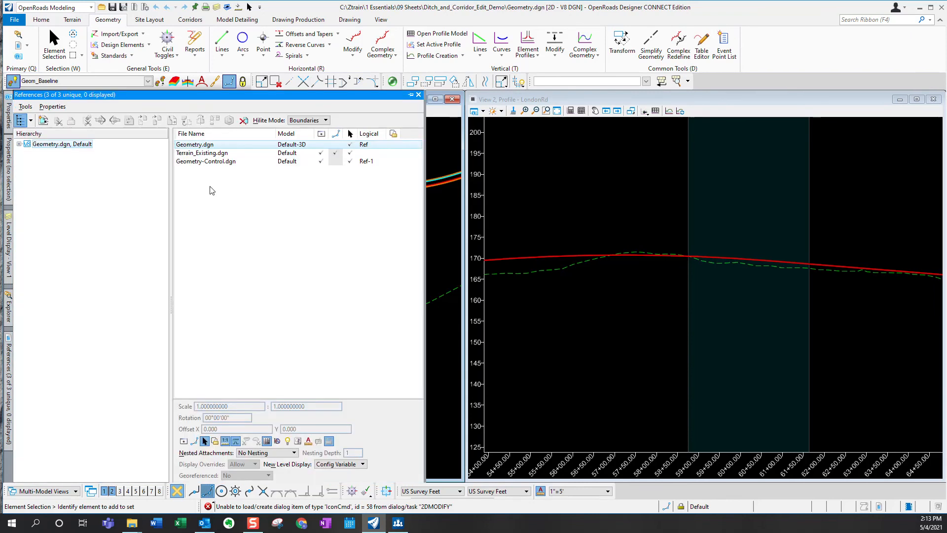
# Attach Ditch_Controls.dgn as a reference with Live Nesting
pyautogui.click(25, 107)
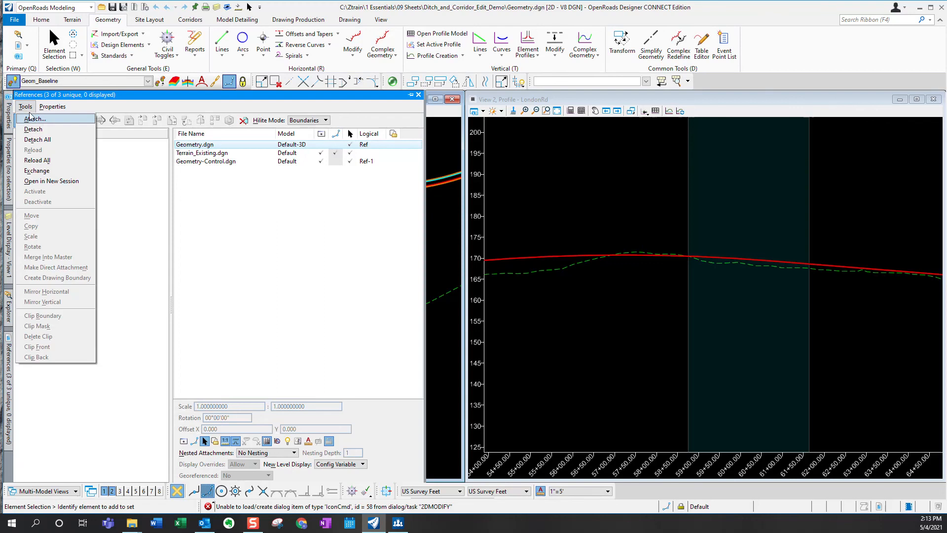
pyautogui.click(33, 118)
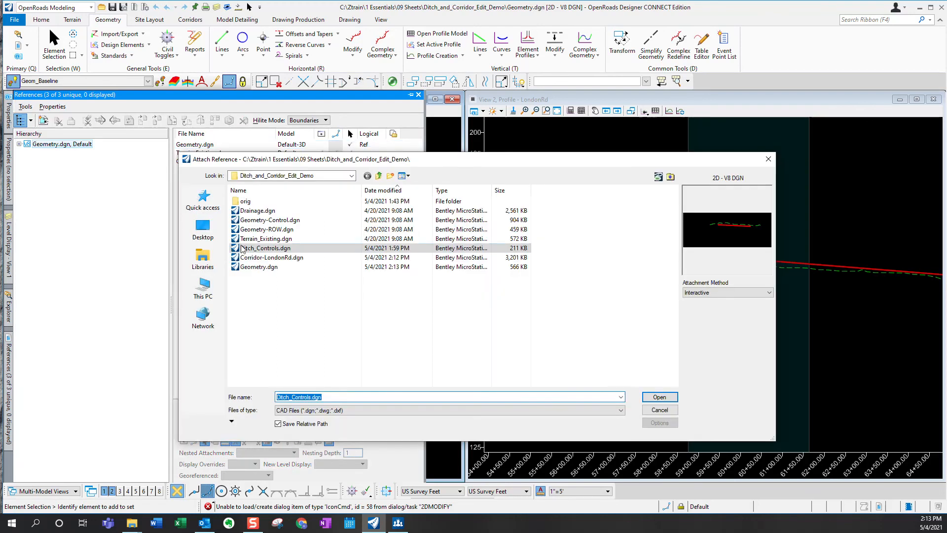
pyautogui.click(659, 397)
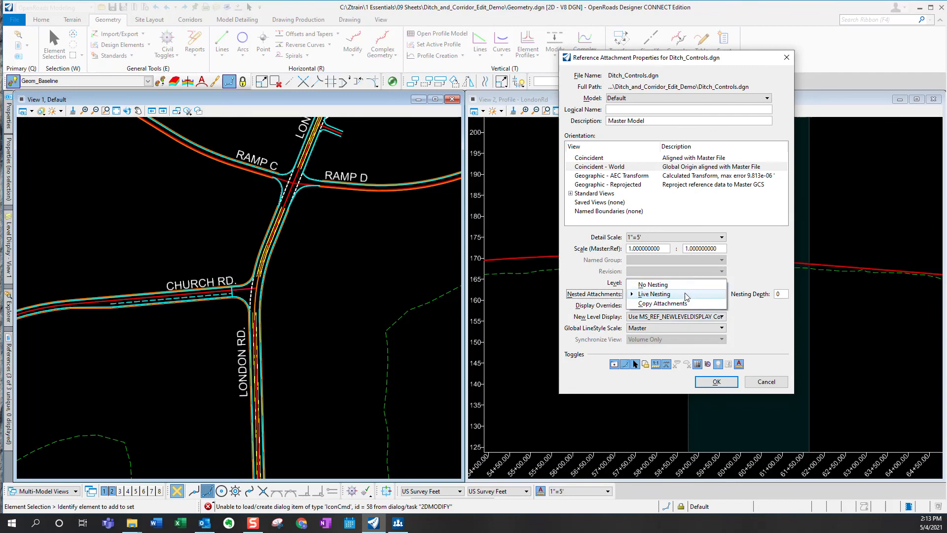
pyautogui.click(715, 381)
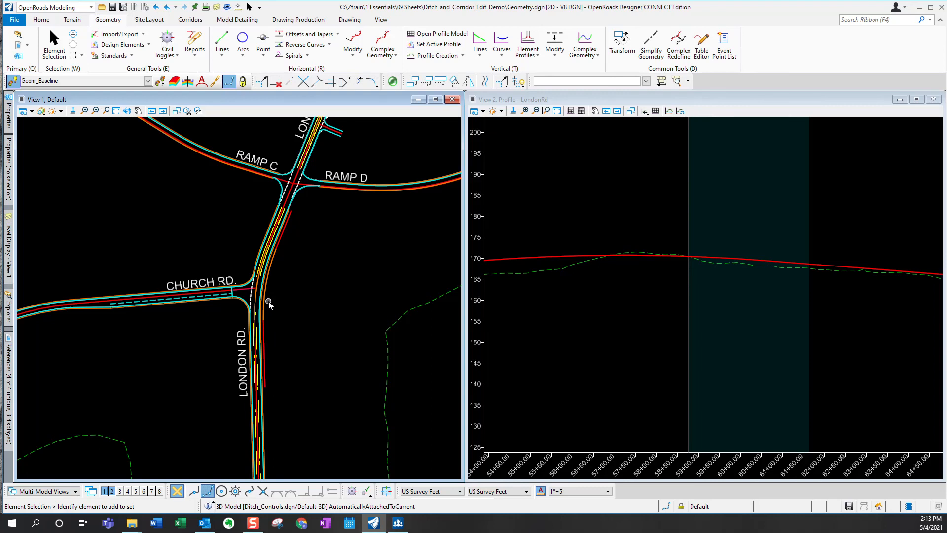
pyautogui.moveTo(610, 288)
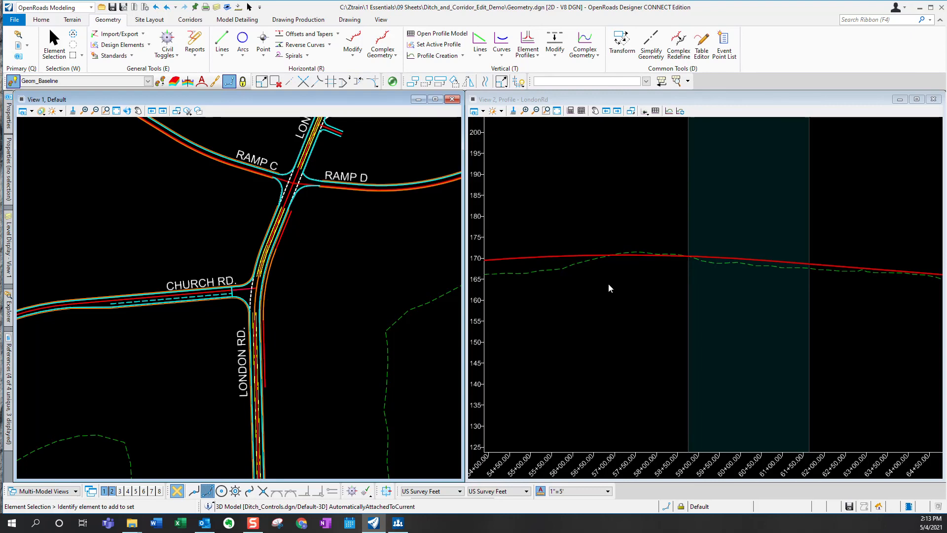
pyautogui.moveTo(663, 274)
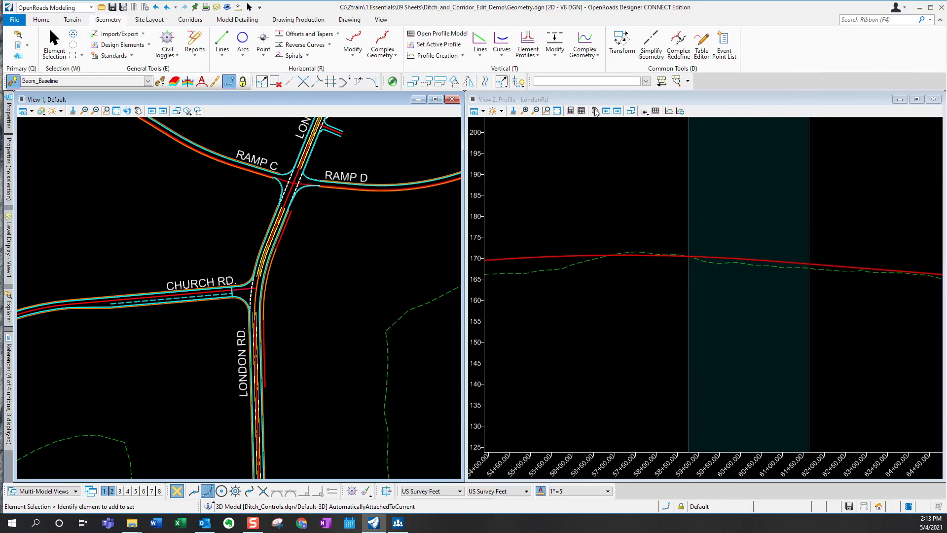
# Start Project Profile To Element and pick the ditch line as the profile to project
pyautogui.click(432, 56)
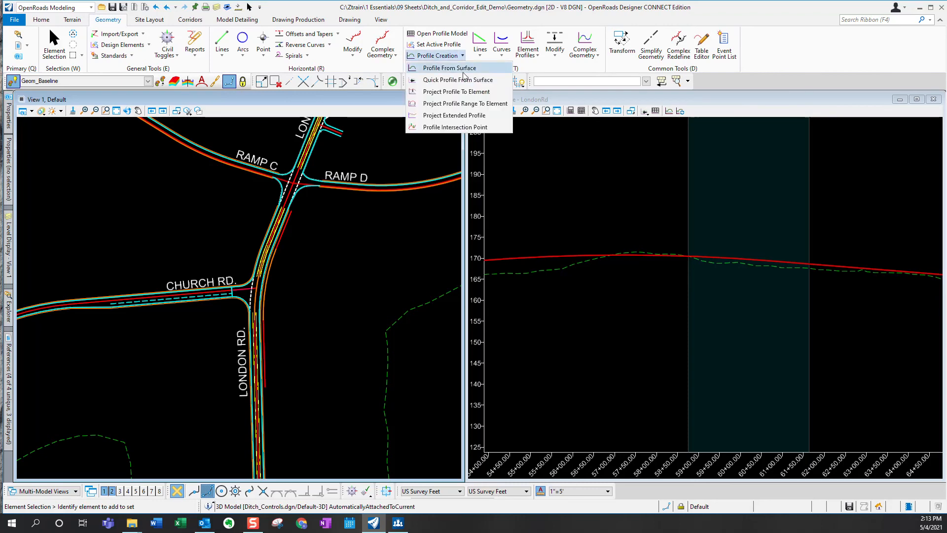
pyautogui.click(448, 68)
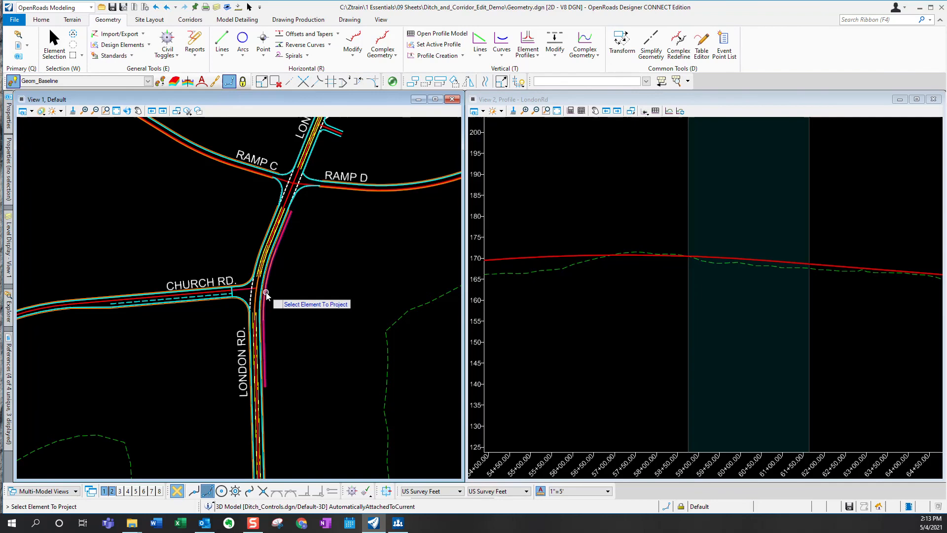
pyautogui.click(265, 294)
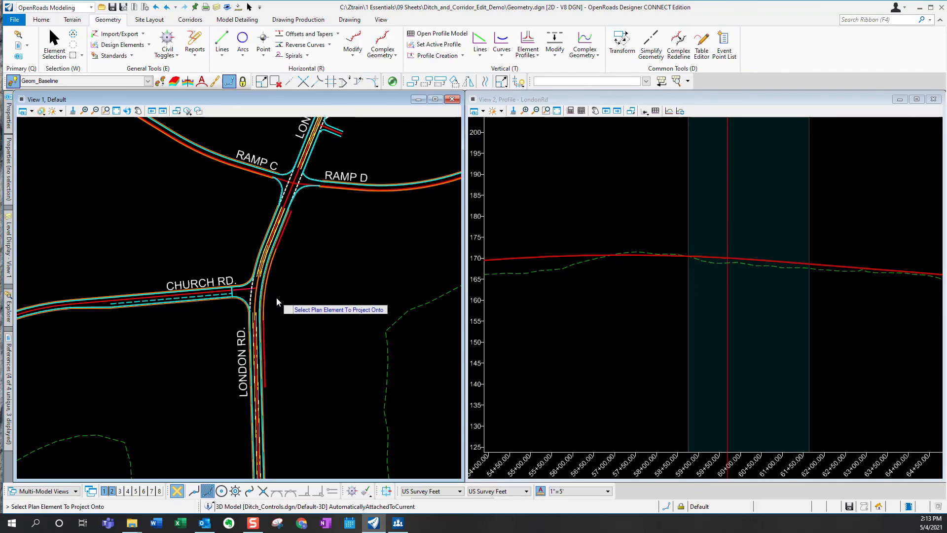
pyautogui.moveTo(253, 301)
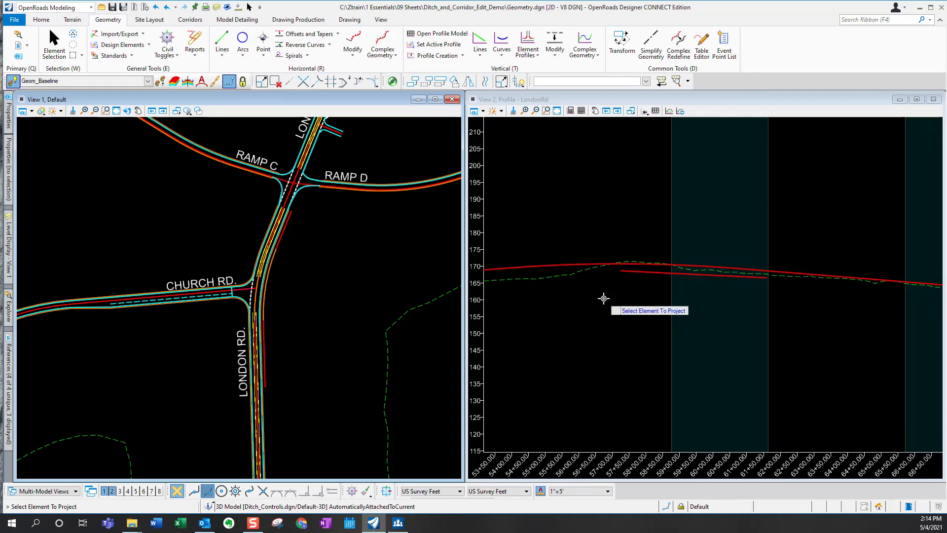
pyautogui.moveTo(589, 314)
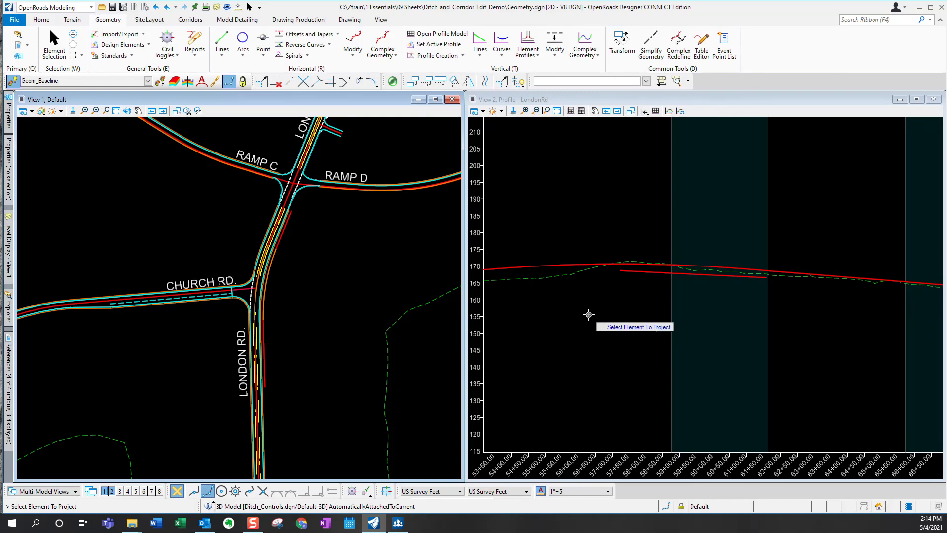